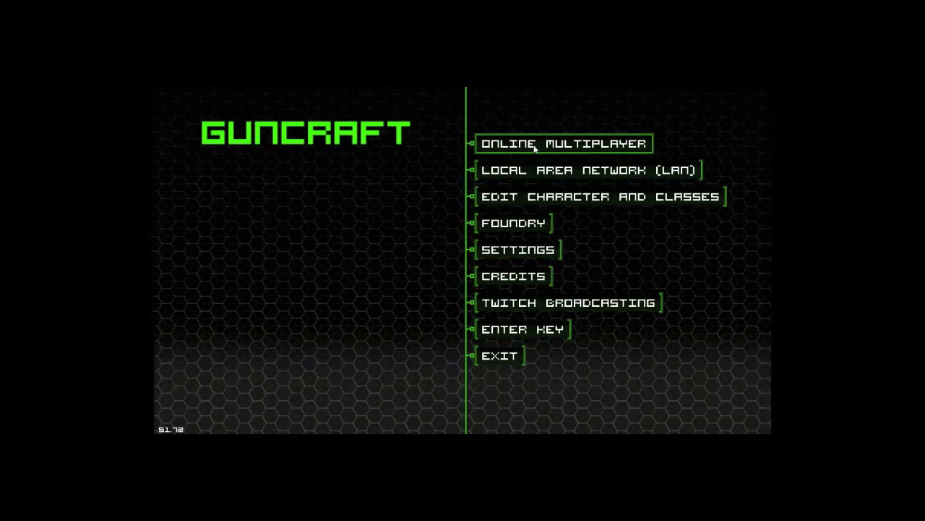
# From the game settings, enter the online server browser and open the Friends/Clan page showing no friends.
pyautogui.click(518, 249)
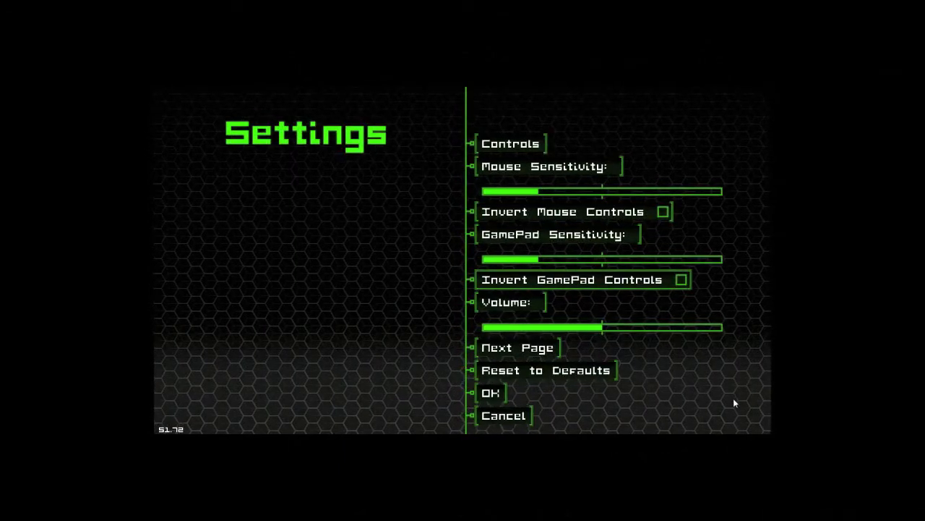
pyautogui.moveTo(716, 327); pyautogui.dragTo(513, 327)
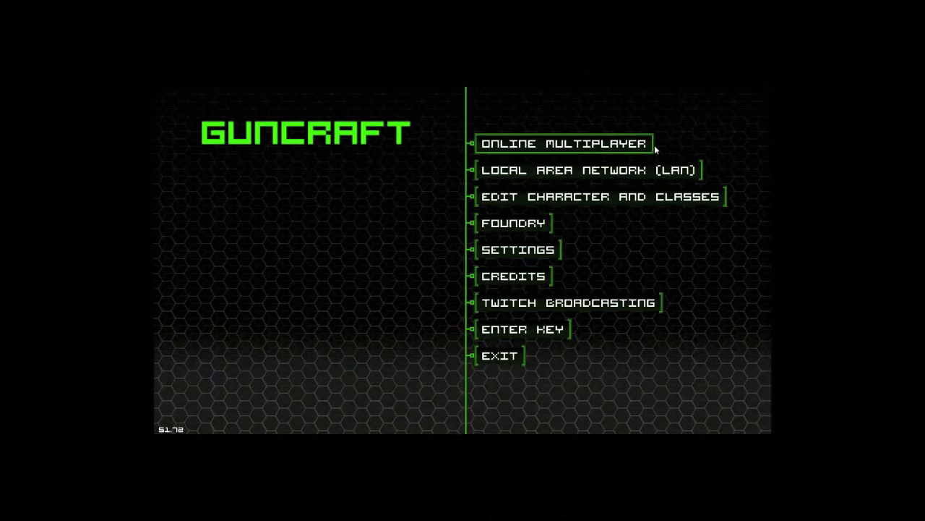
pyautogui.moveTo(600, 149)
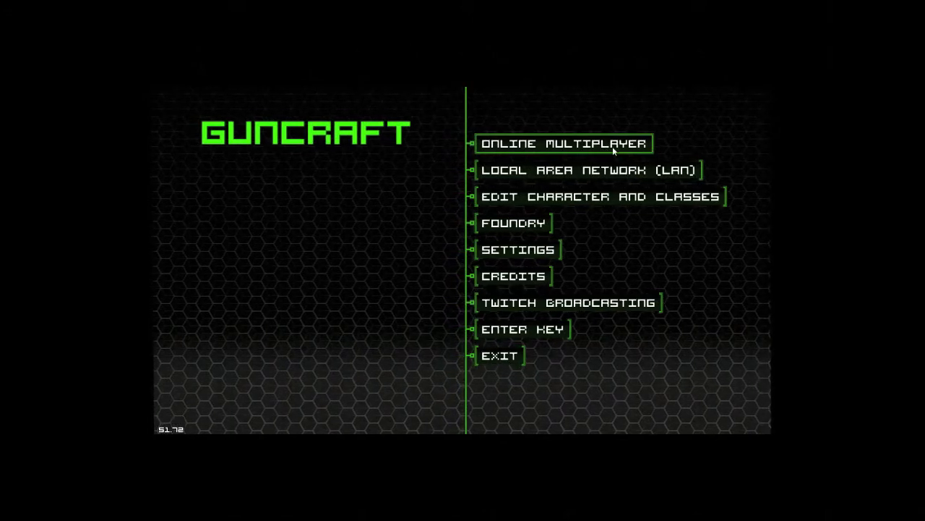
pyautogui.click(564, 143)
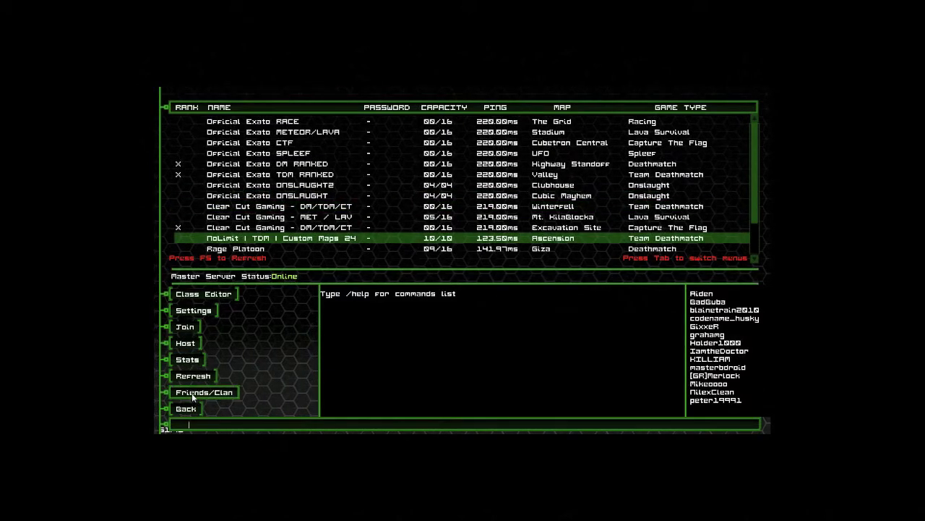
pyautogui.click(204, 391)
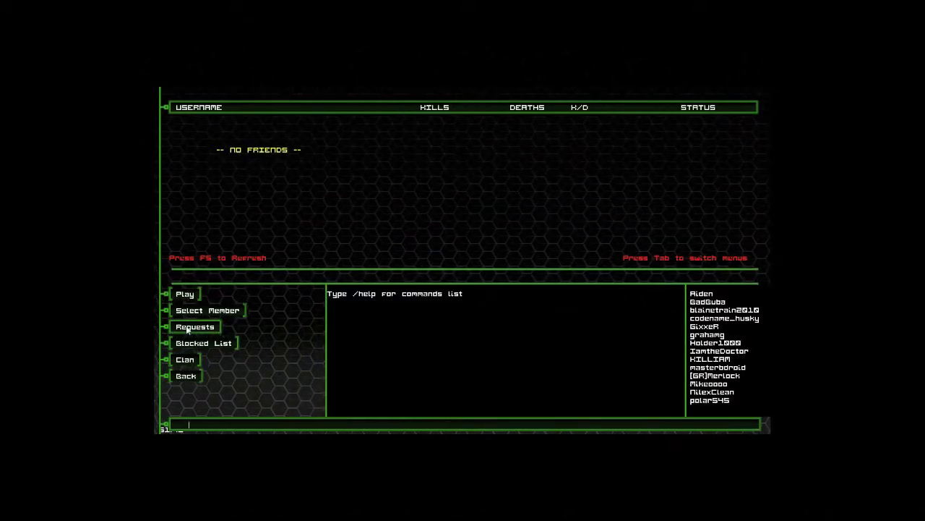
pyautogui.click(196, 326)
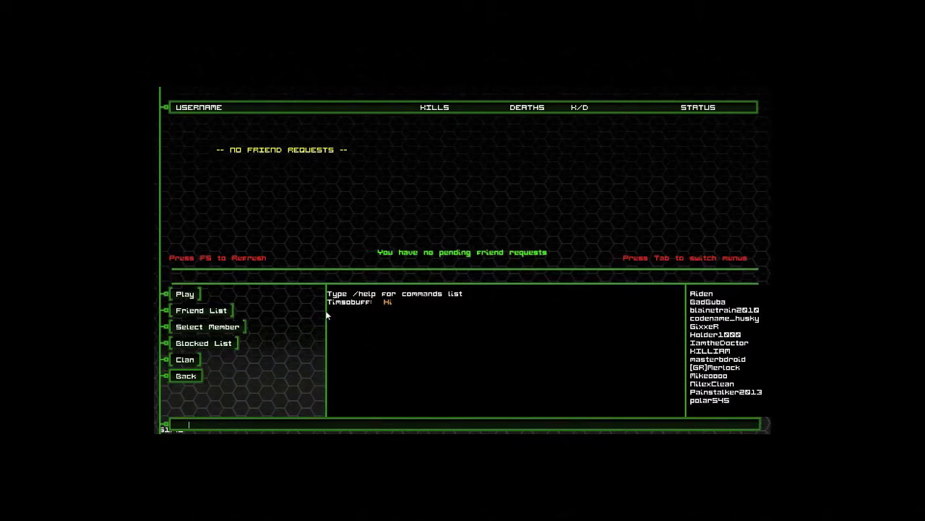
pyautogui.moveTo(337, 312)
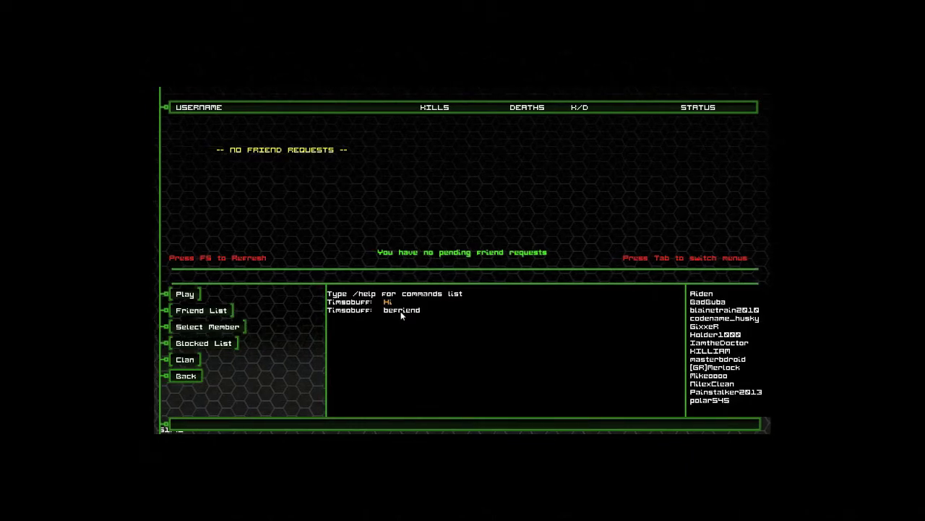
pyautogui.moveTo(337, 386)
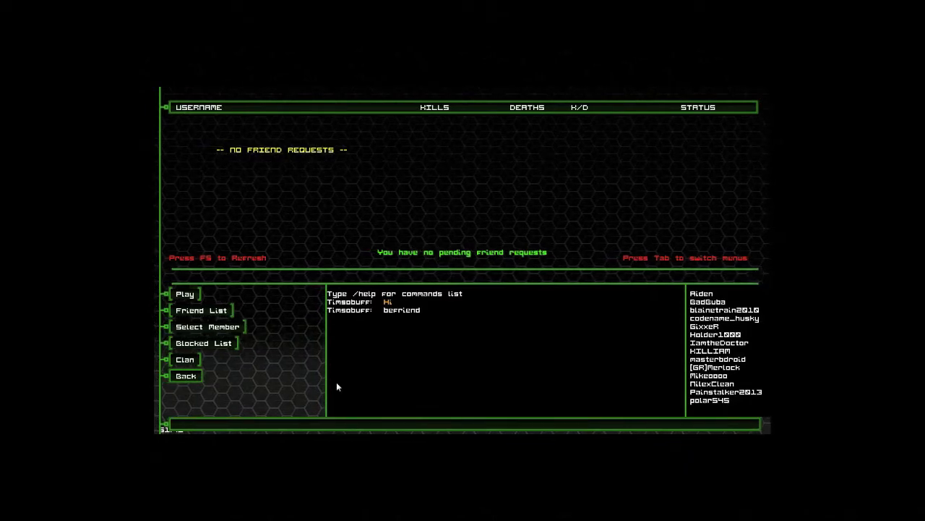
pyautogui.write('/friend')
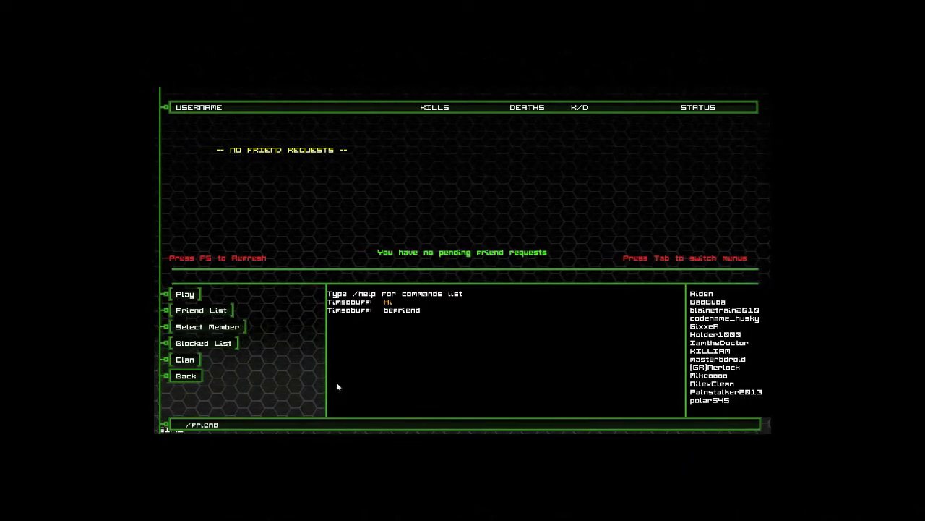
pyautogui.write('timso')
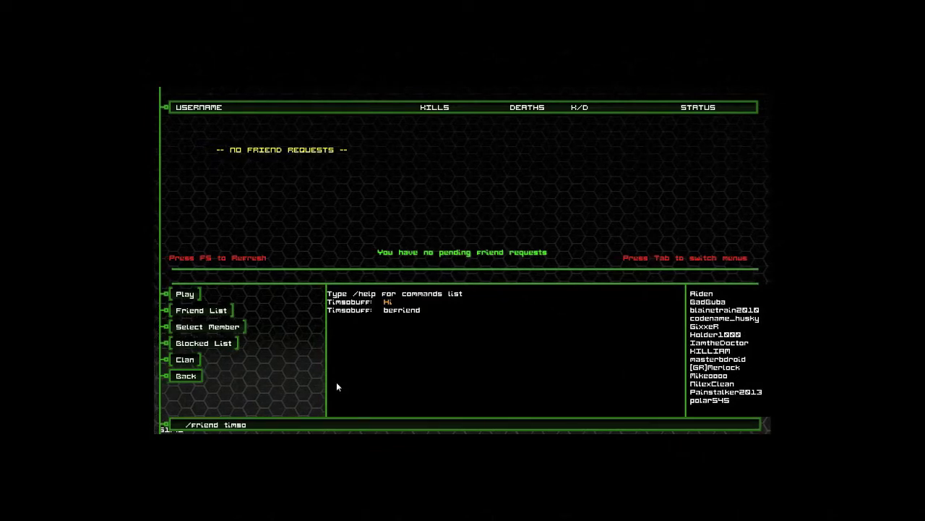
pyautogui.write('buff')
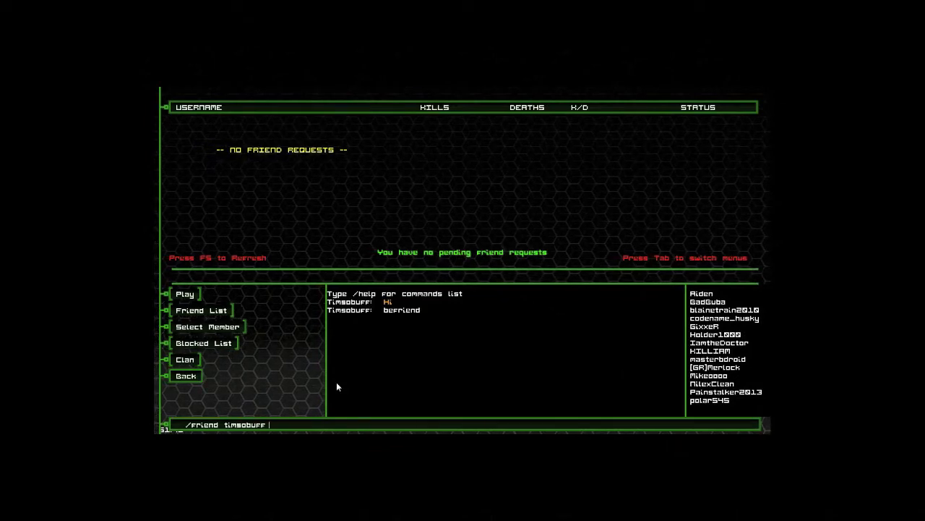
pyautogui.press('enter')
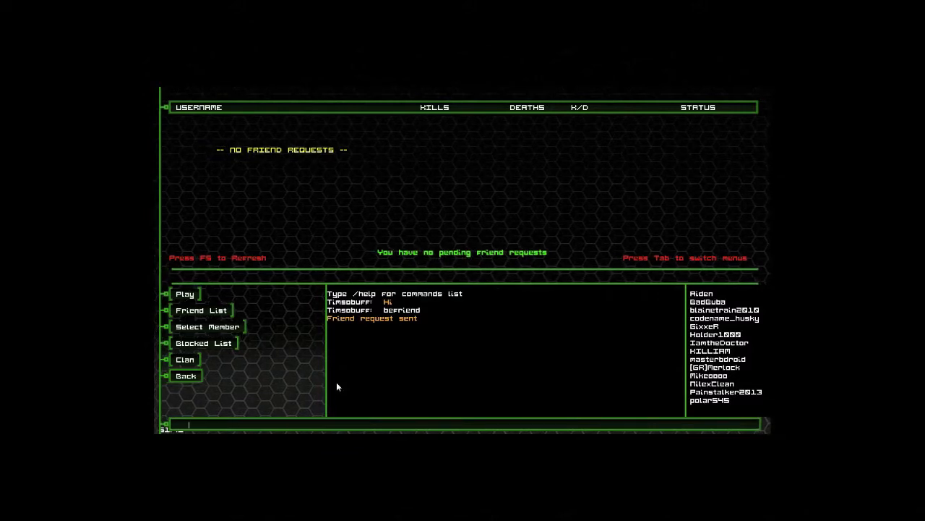
# Send '/inv buff' in chat, which reports you are not in a clan.
pyautogui.write('/invite timso')
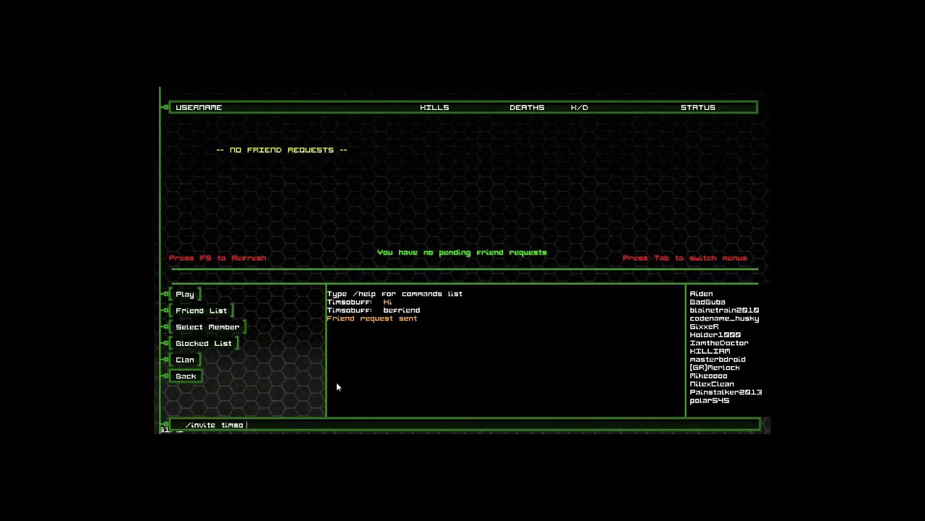
pyautogui.write('buff')
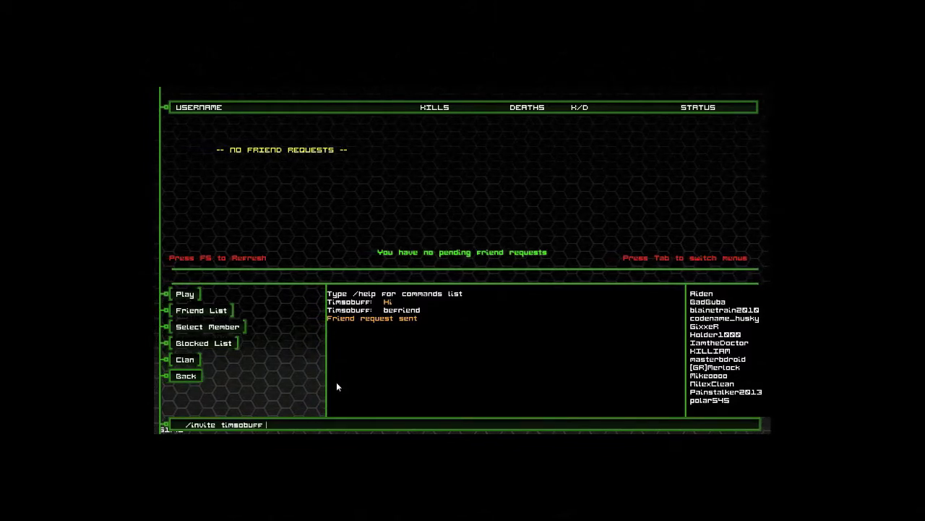
pyautogui.press('enter')
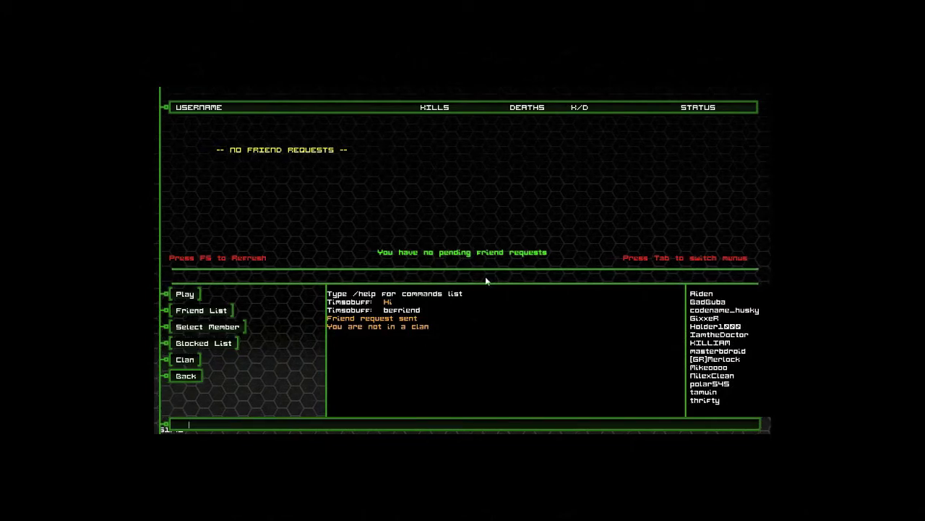
# Return to the server browser, reopen Friends/Clan, and dismiss the new friend's options with Back.
pyautogui.click(186, 375)
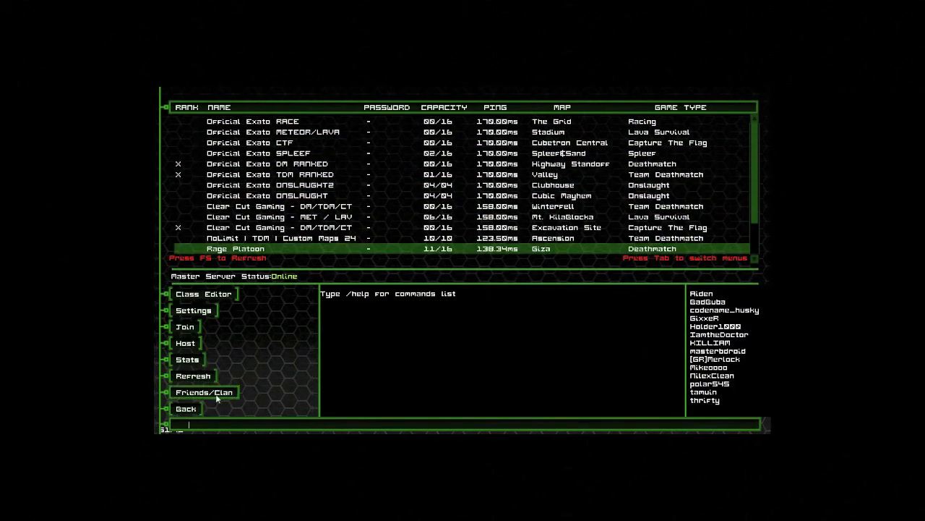
pyautogui.click(205, 391)
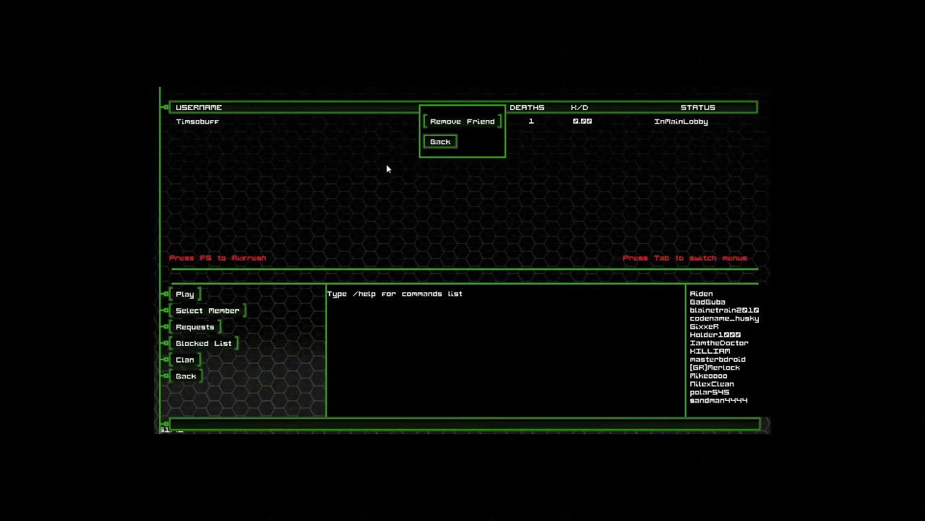
pyautogui.click(441, 141)
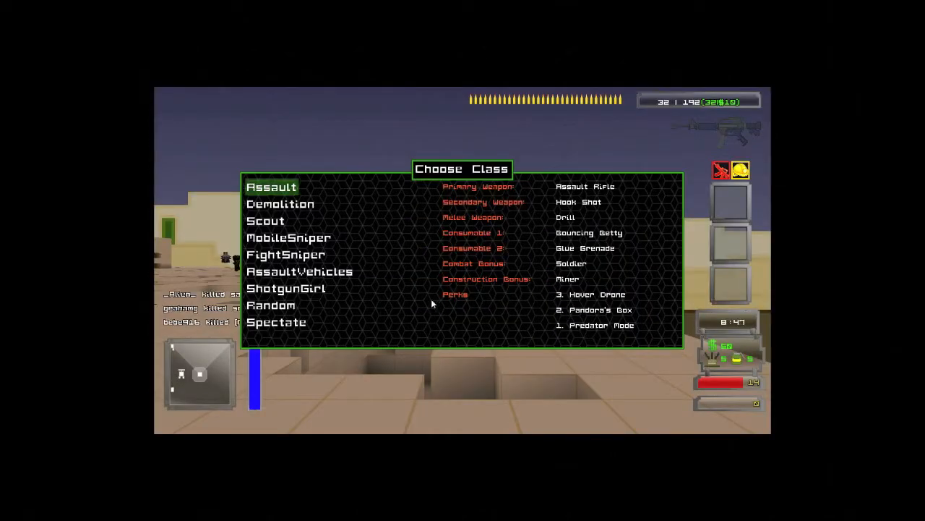
# Choose the ShotgunGirl class with shotgun, hook shot and sword in Rage Platoon.
pyautogui.click(287, 288)
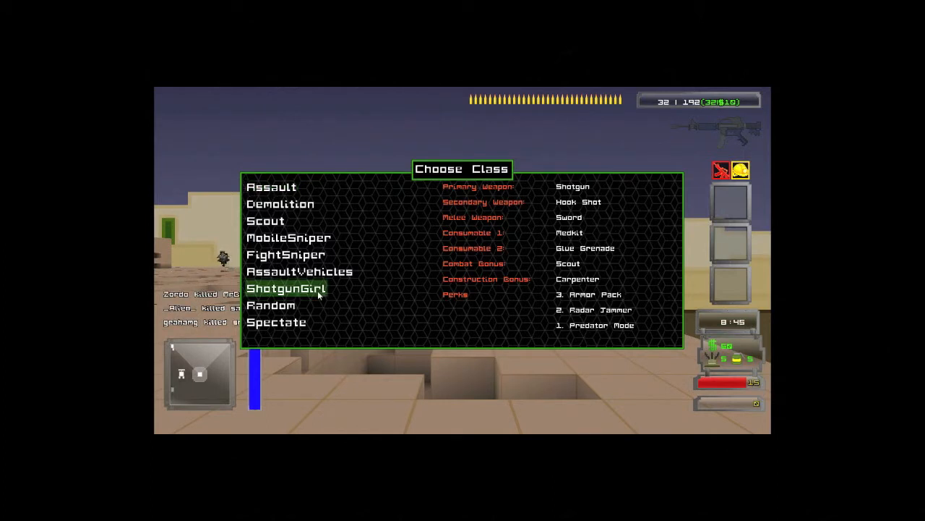
# Spawn into the Rage Platoon Deathmatch with ShotgunGirl and fight using the sniper rifle.
pyautogui.click(287, 287)
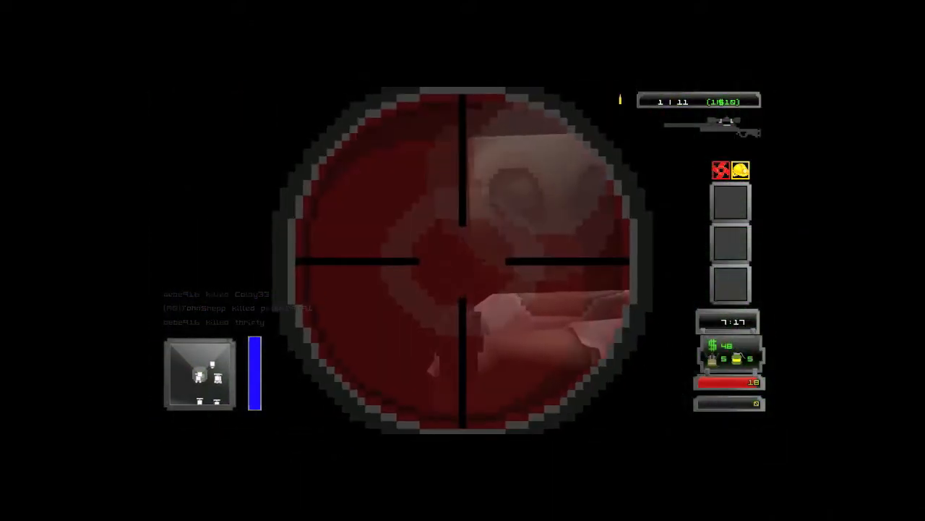
# Play out the round until the Game Over scoreboard lists kills, deaths and assists.
pyautogui.click(463, 260)
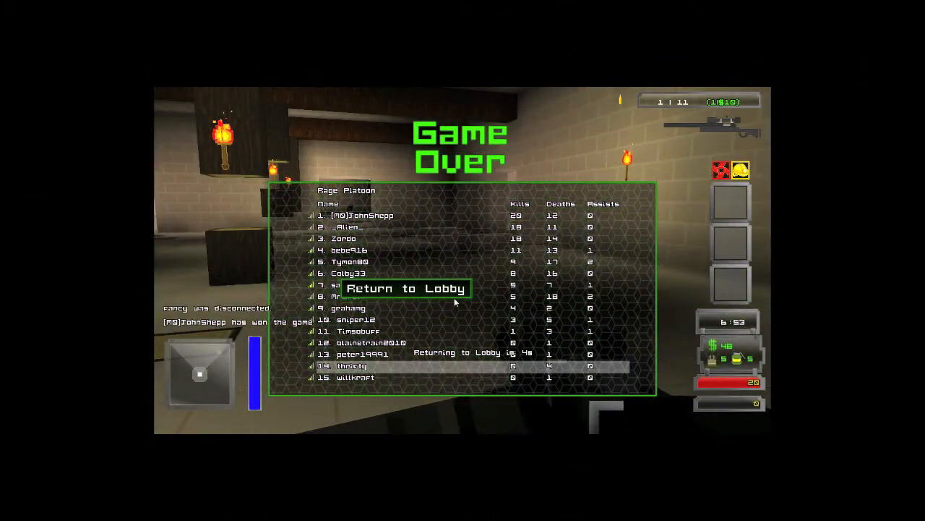
pyautogui.click(404, 288)
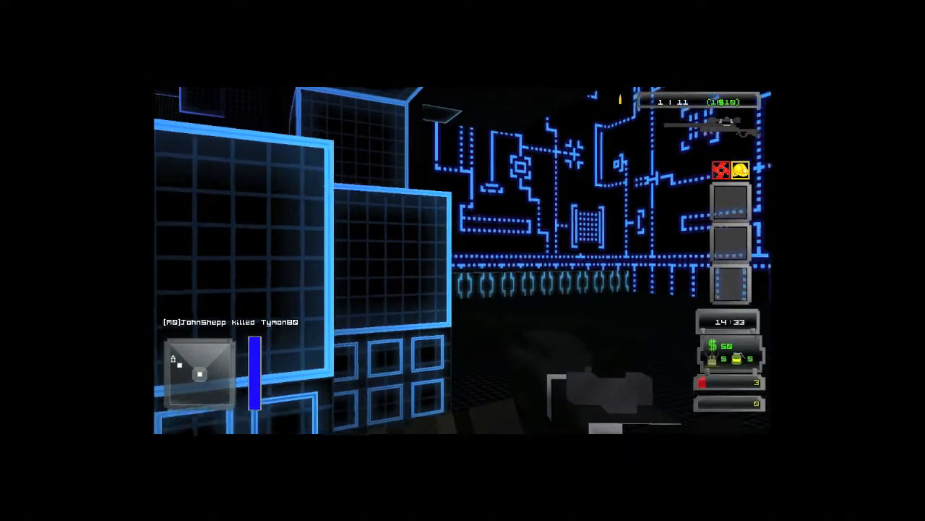
# Pause the match, check the settings, resume, and spectate after dying.
pyautogui.press('Escape')
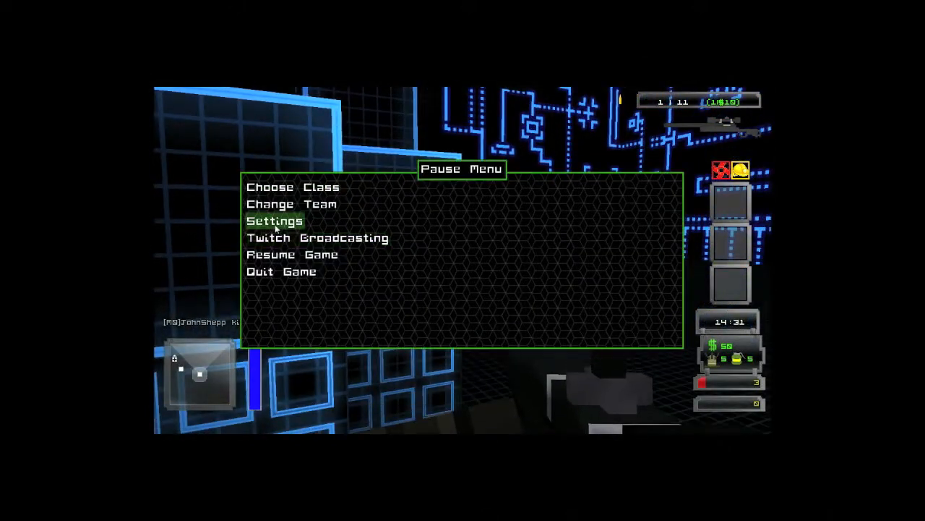
pyautogui.click(274, 221)
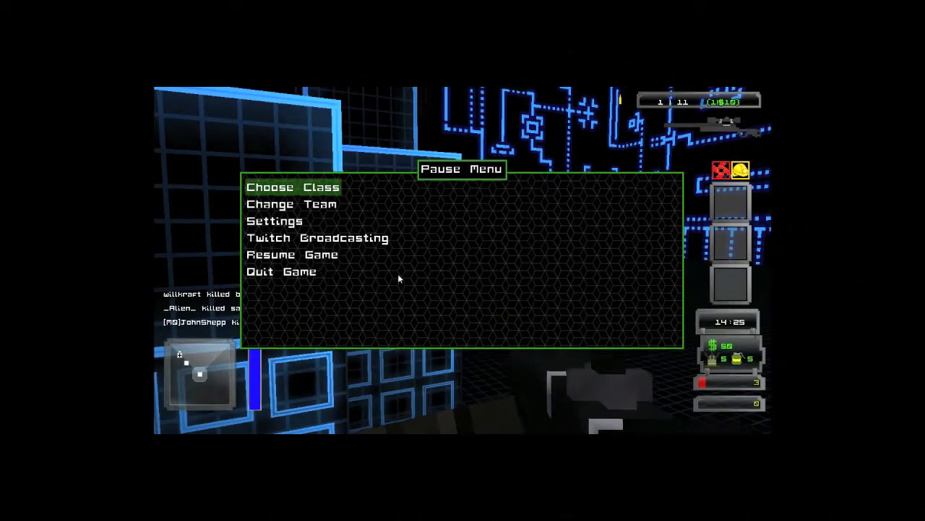
pyautogui.click(291, 254)
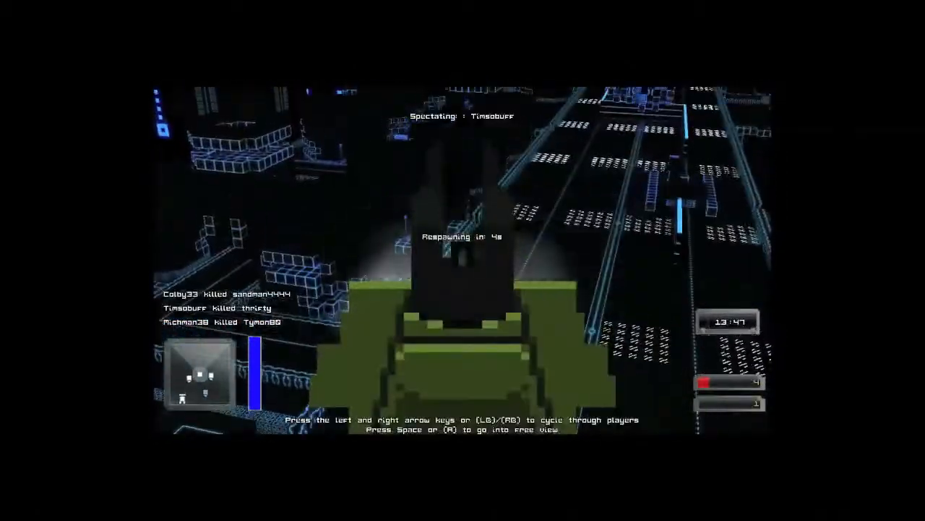
# Open and close the Pause Menu while spectating, then respawn on the neon map.
pyautogui.press('Escape')
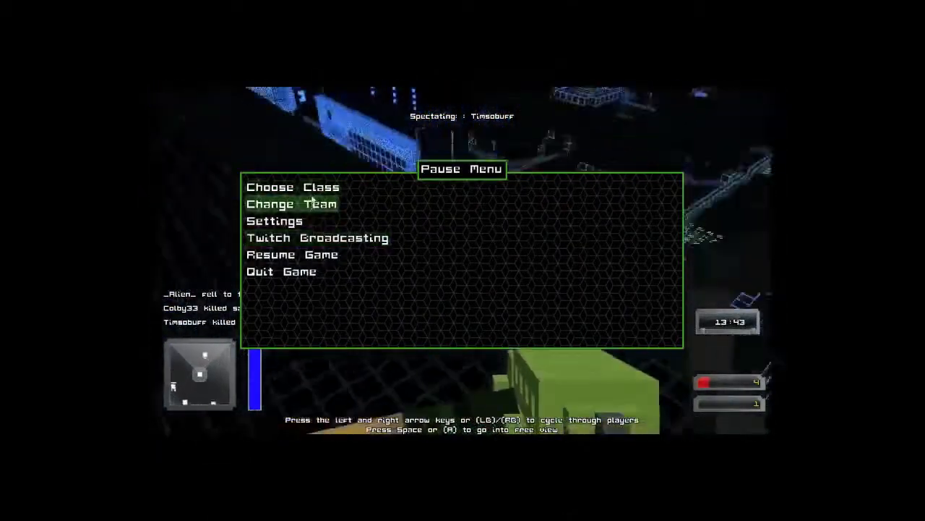
pyautogui.click(291, 187)
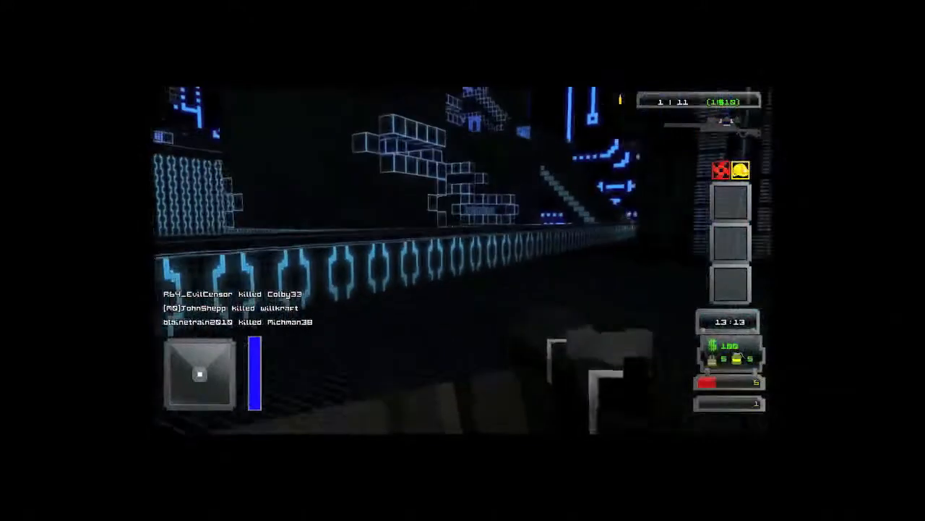
# Keep fighting to earn 600 money and pick up an assault rifle.
pyautogui.rightClick(462, 260)
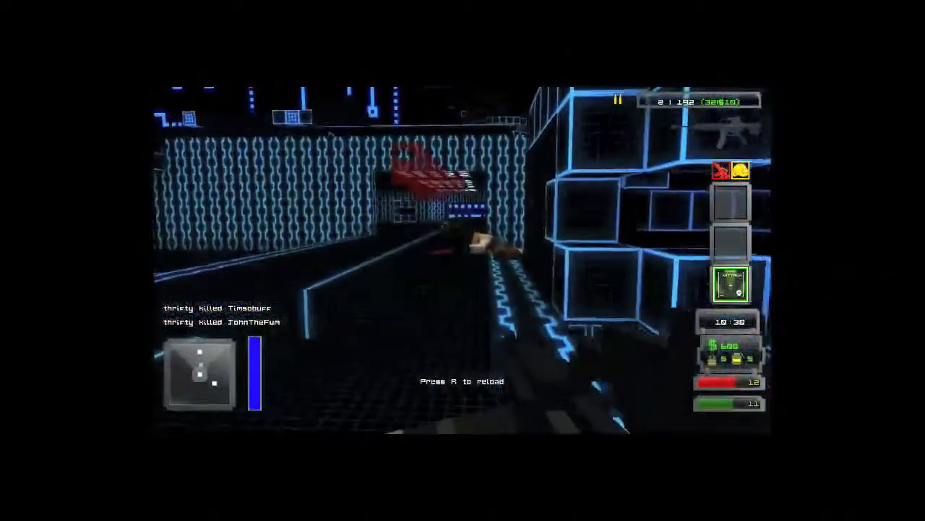
# Reload the assault rifle to a full magazine while driving through the neon corridor.
pyautogui.press('r')
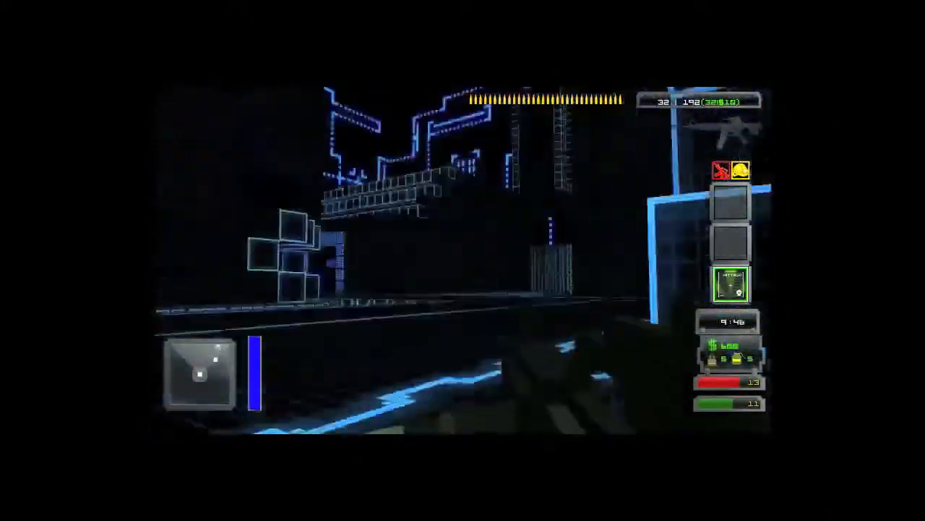
pyautogui.moveTo(463, 260)
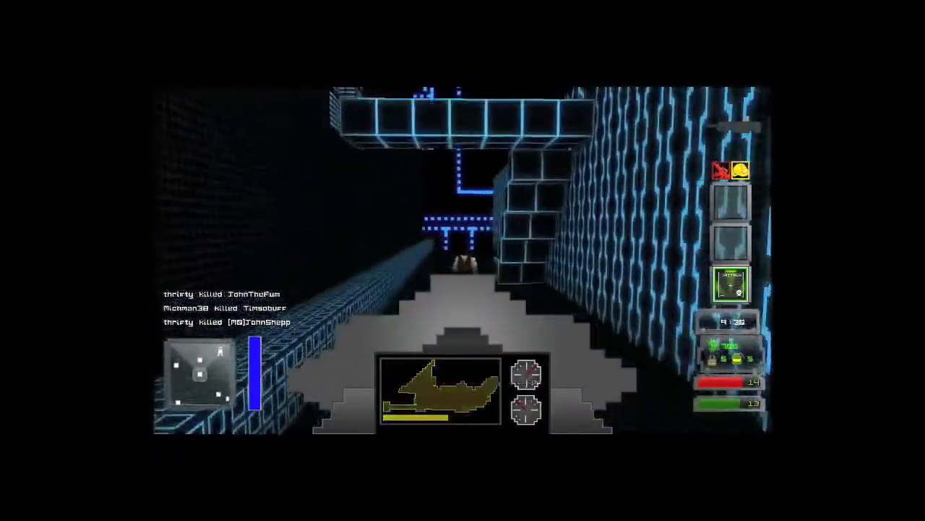
# Aim the fully loaded assault rifle down the neon walkway on foot.
pyautogui.click(463, 261)
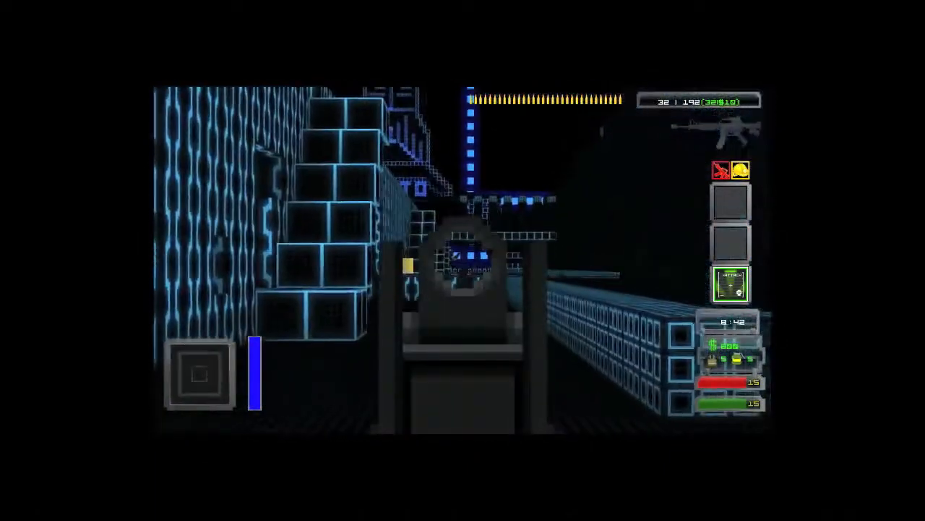
pyautogui.click(463, 260)
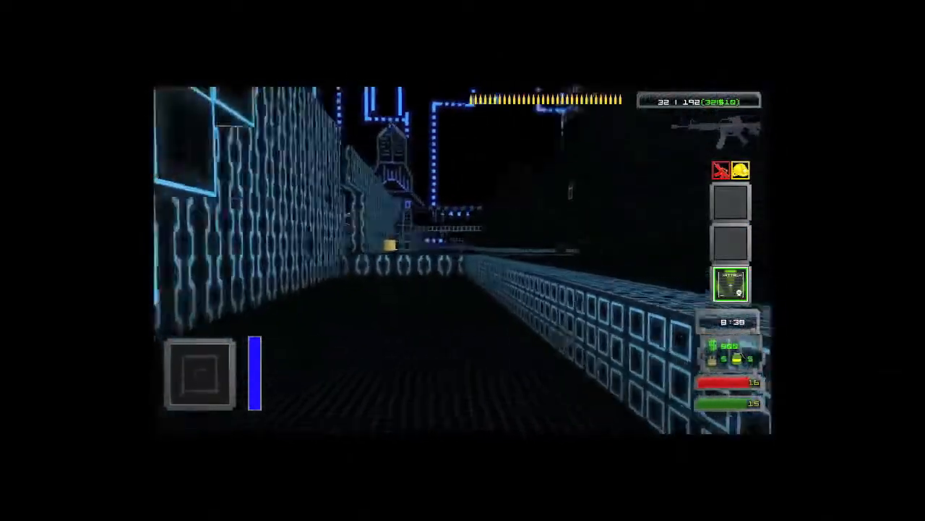
pyautogui.click(462, 260)
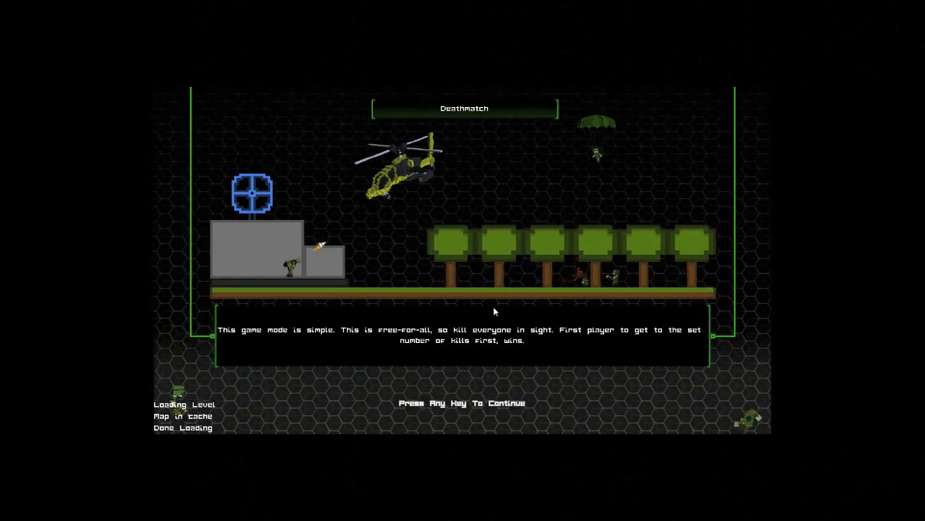
pyautogui.moveTo(901, 345)
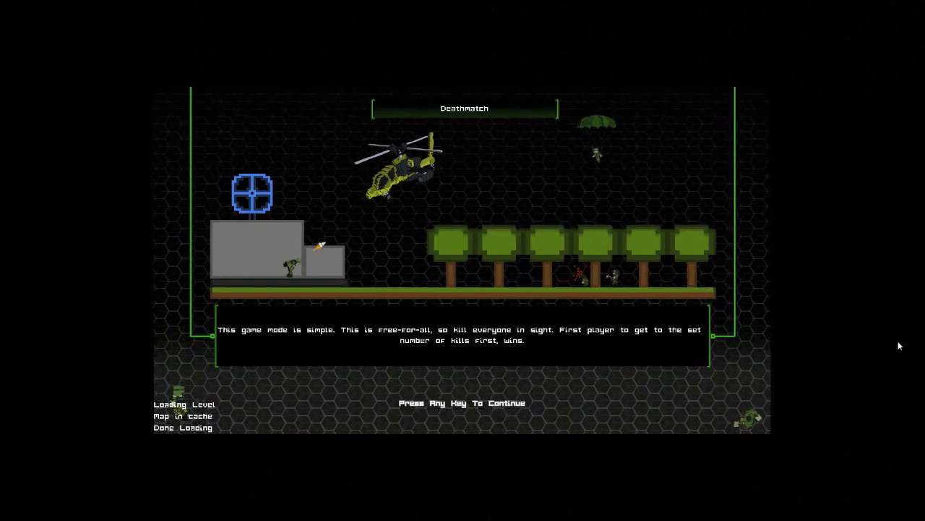